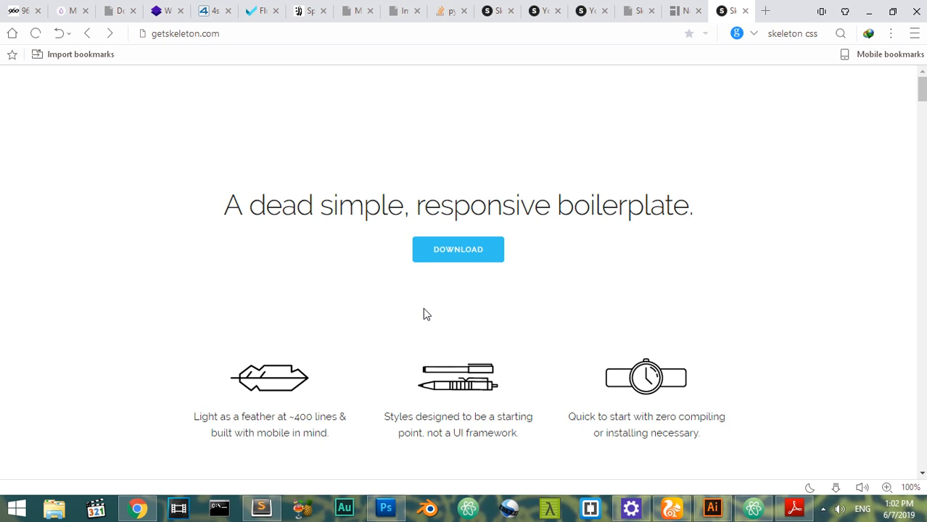
mouse_move(514, 218)
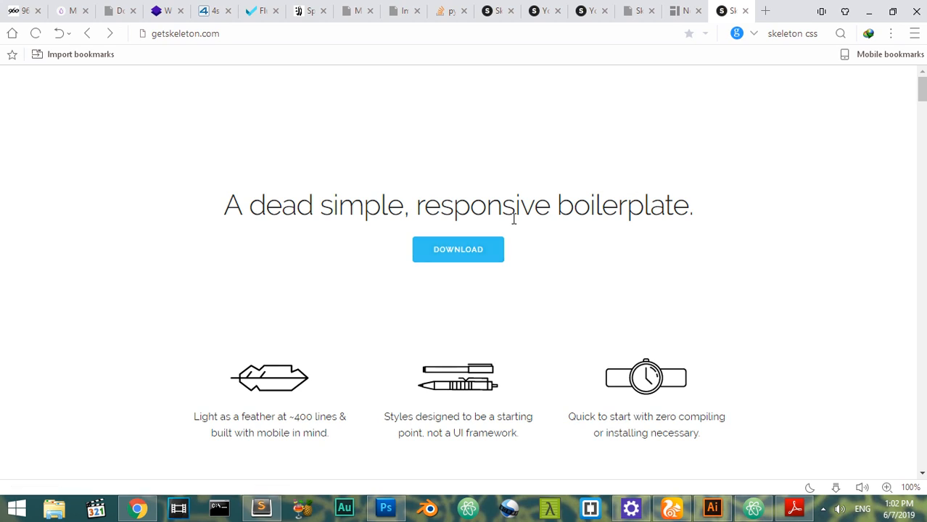
mouse_move(219, 64)
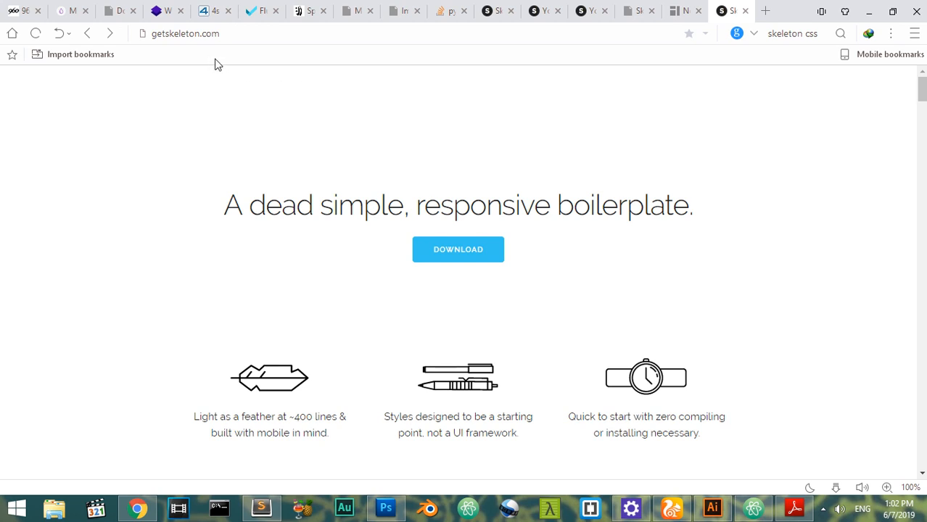
mouse_move(162, 82)
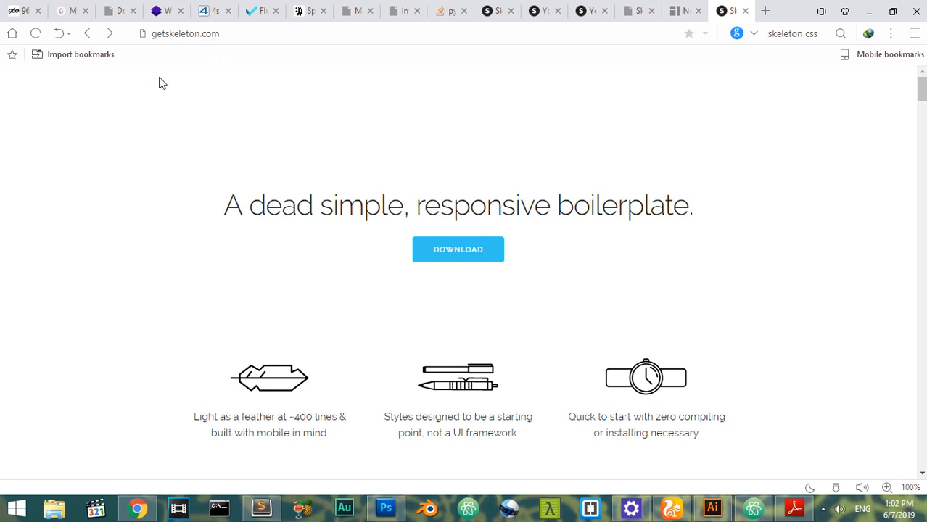
mouse_move(169, 78)
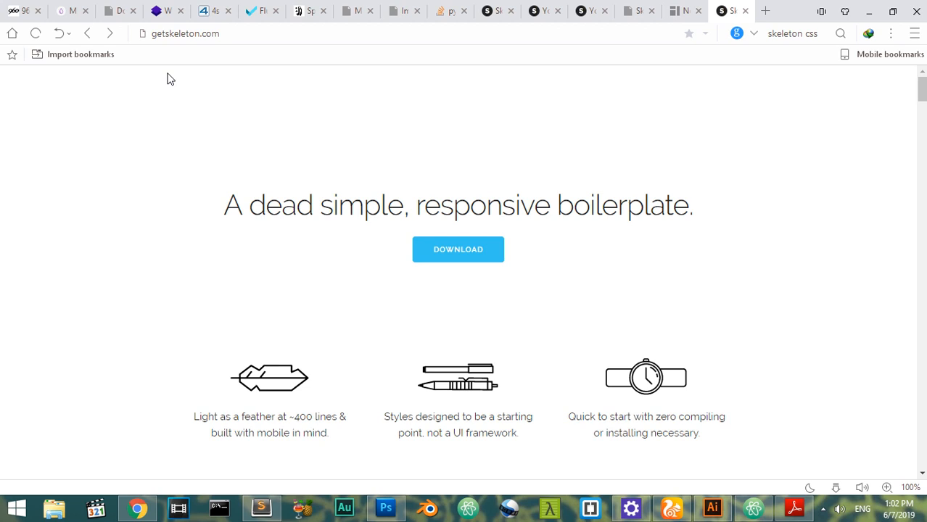
mouse_move(446, 261)
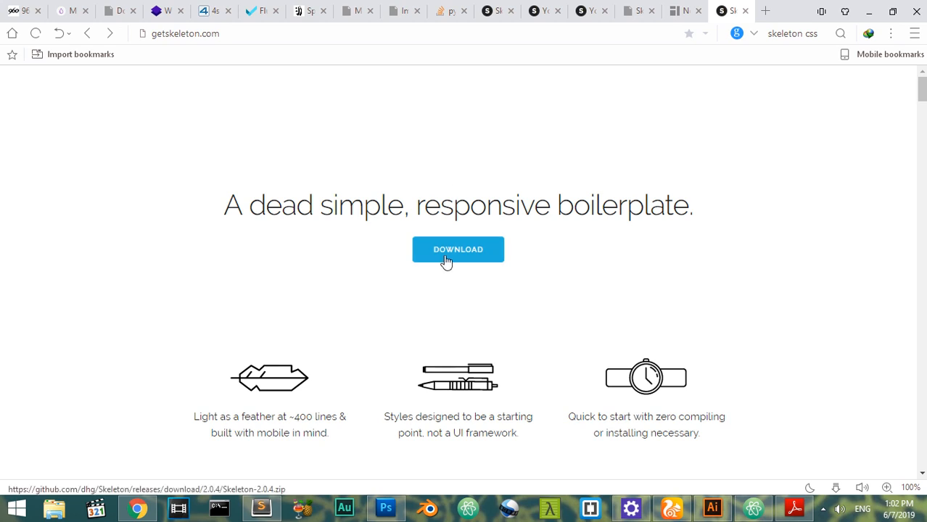
mouse_move(261, 212)
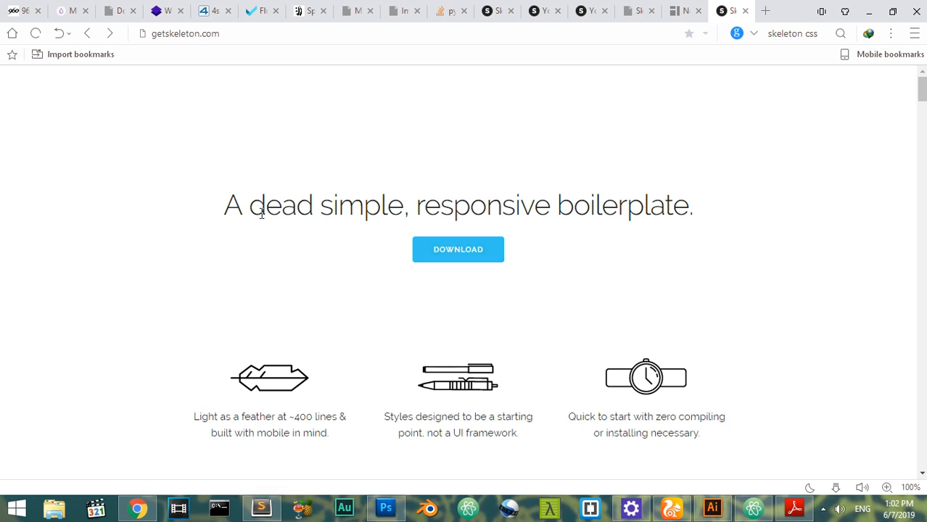
mouse_move(621, 231)
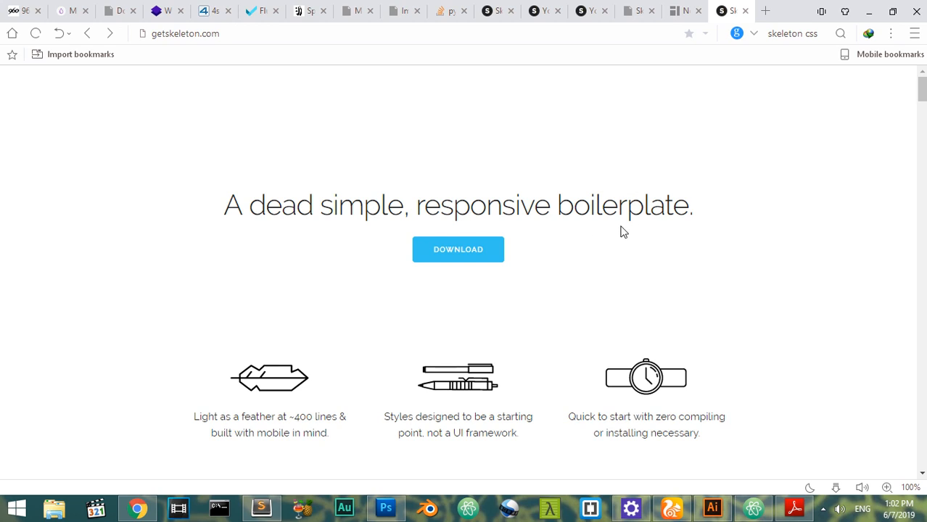
mouse_move(506, 254)
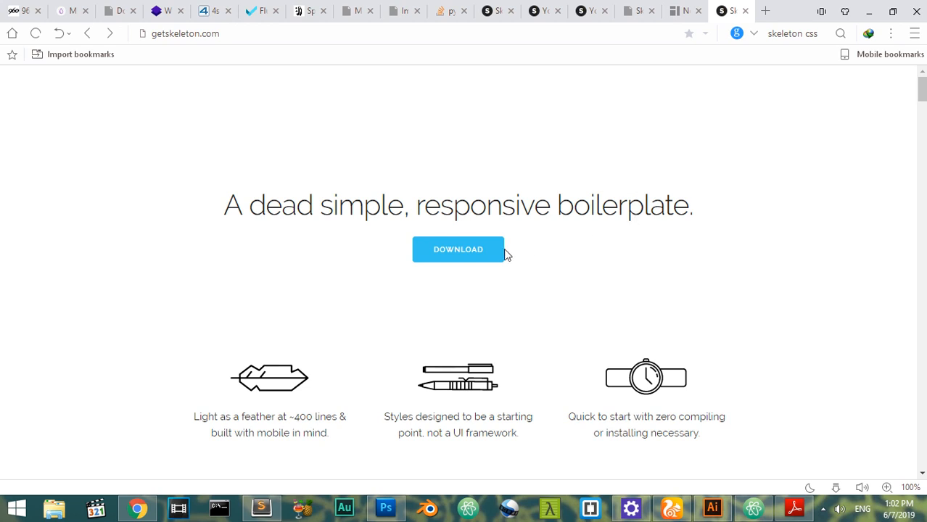
mouse_move(464, 235)
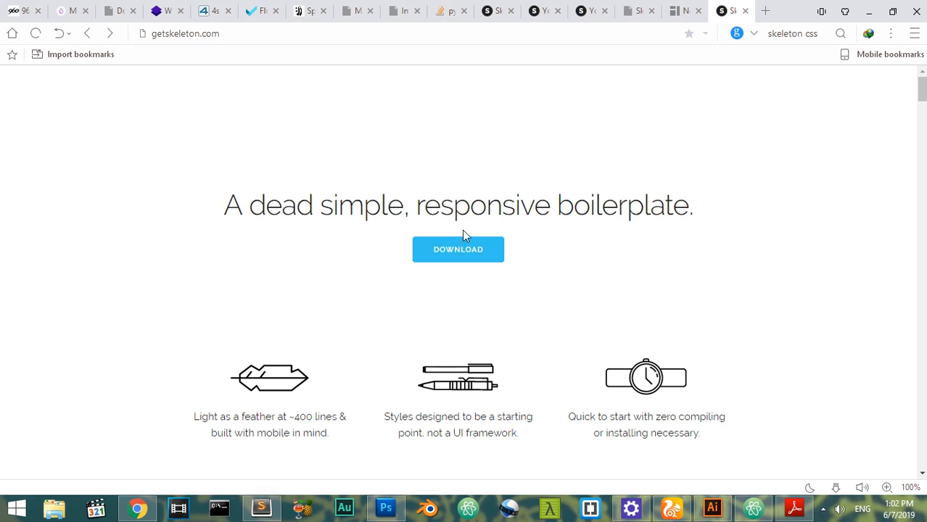
mouse_move(503, 249)
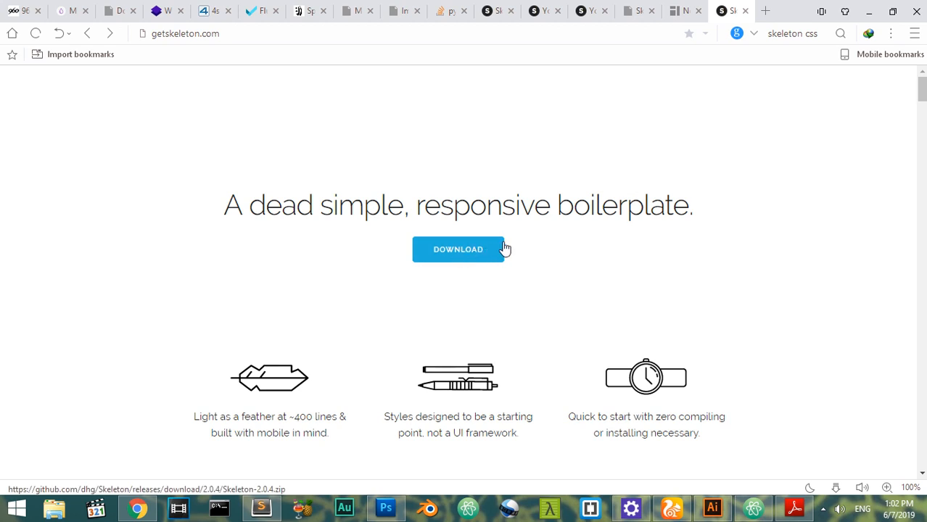
mouse_move(921, 102)
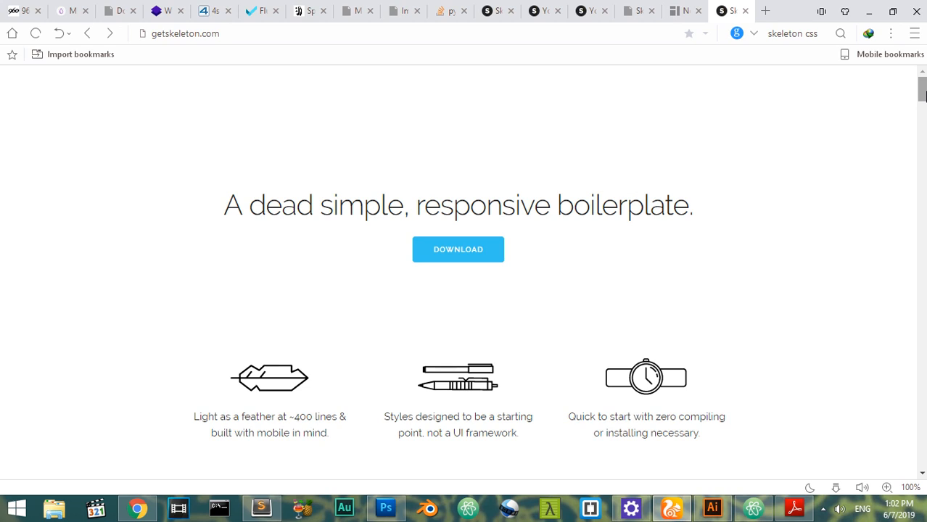
Select the word 'responsive' in the 'A dead simple, responsive boilerplate' headline
scroll("down", 3)
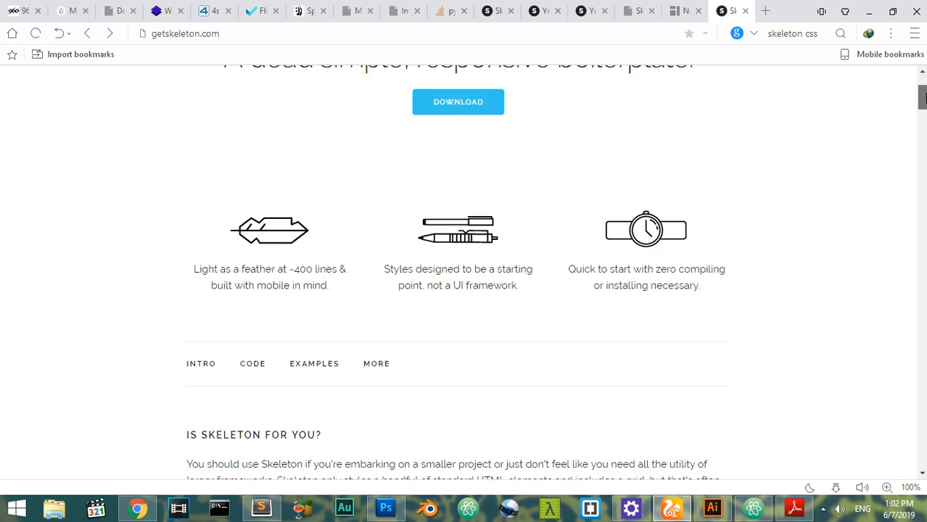
mouse_move(233, 272)
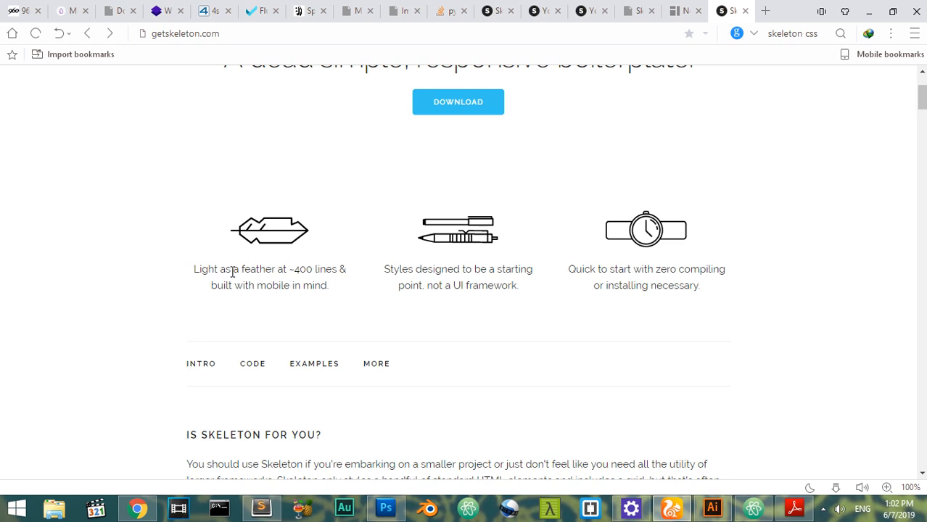
mouse_move(305, 272)
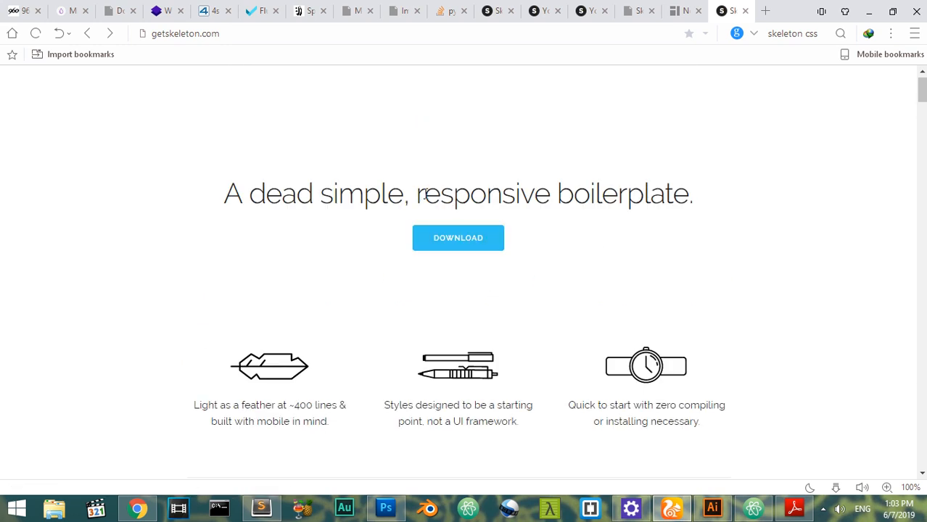
double_click(475, 194)
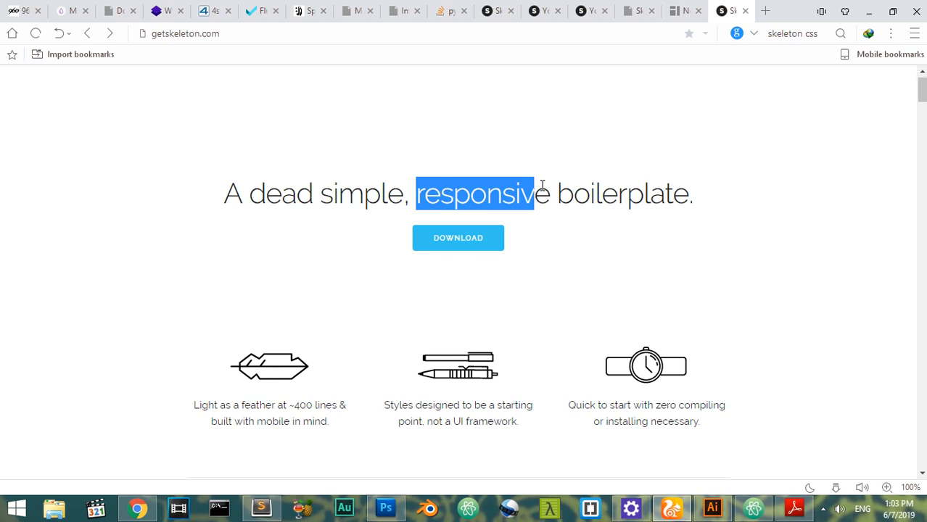
mouse_move(385, 221)
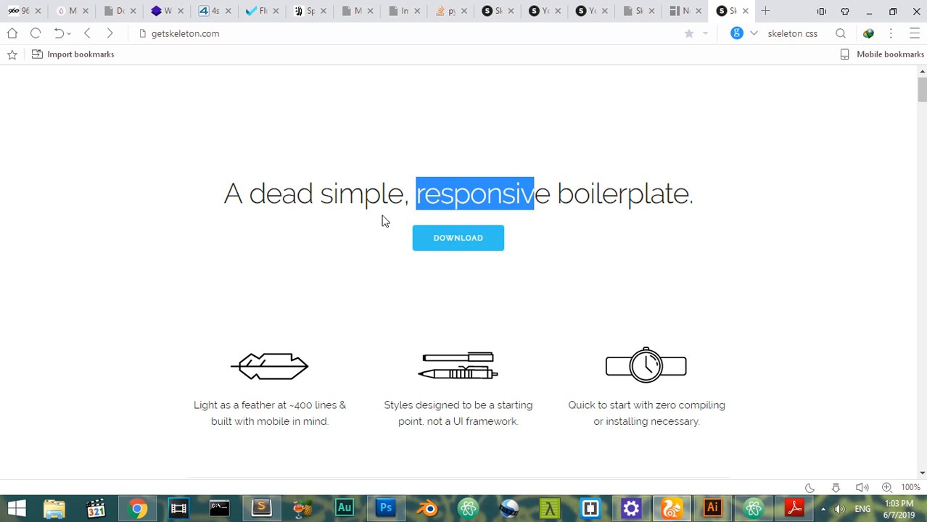
Select the word 'simple' in the headline, replacing the 'responsive' highlight
double_click(361, 194)
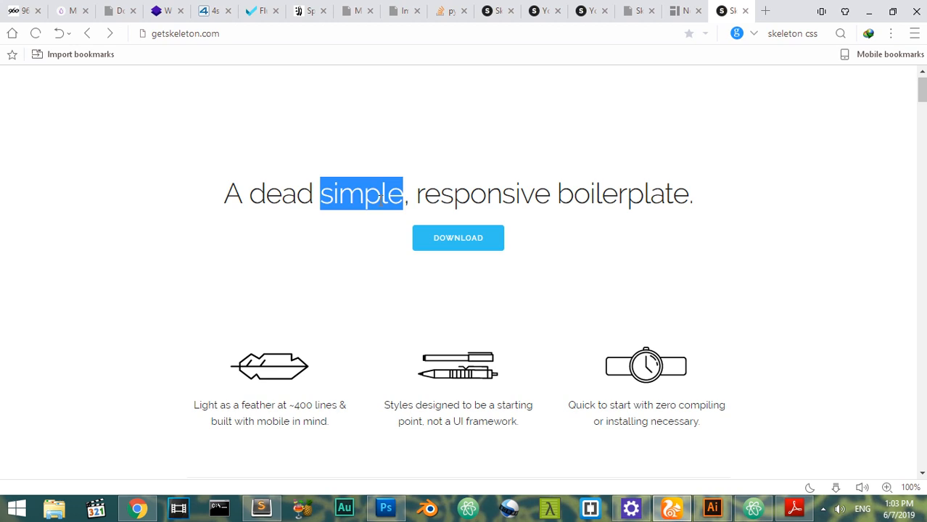
mouse_move(167, 33)
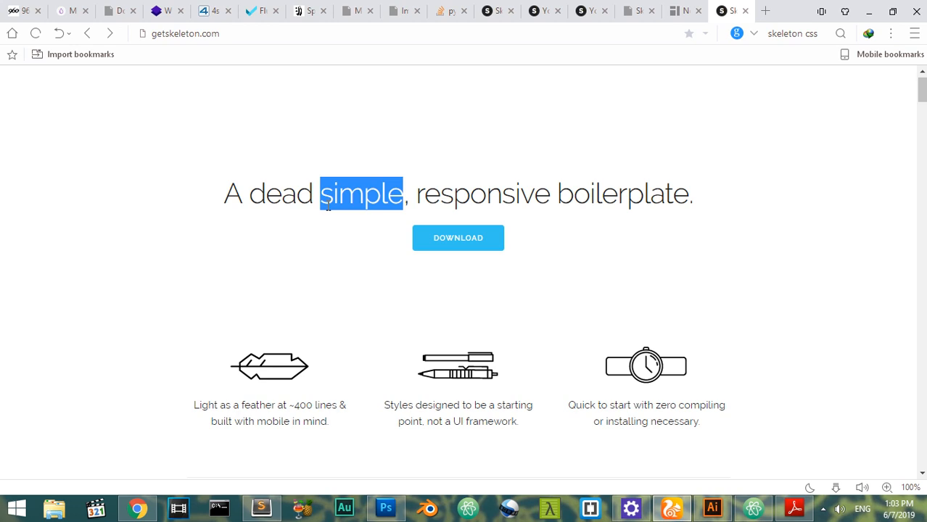
mouse_move(341, 243)
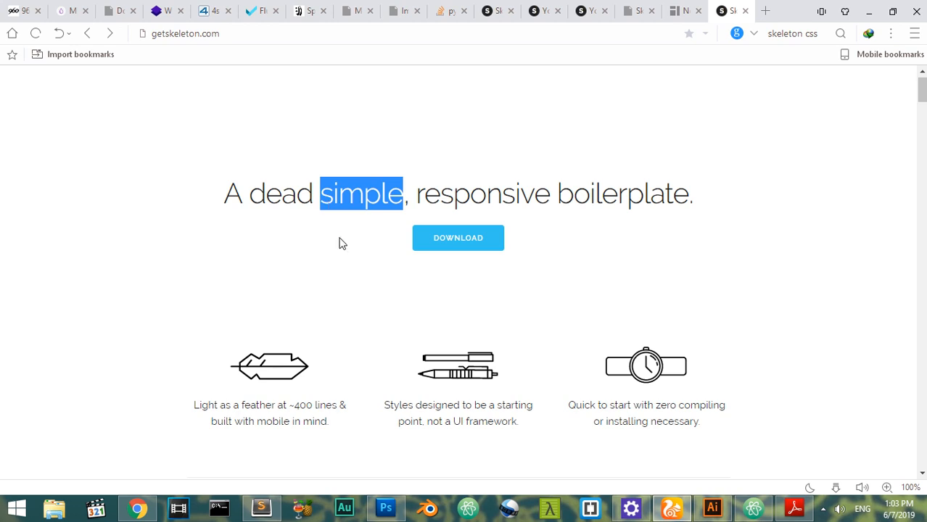